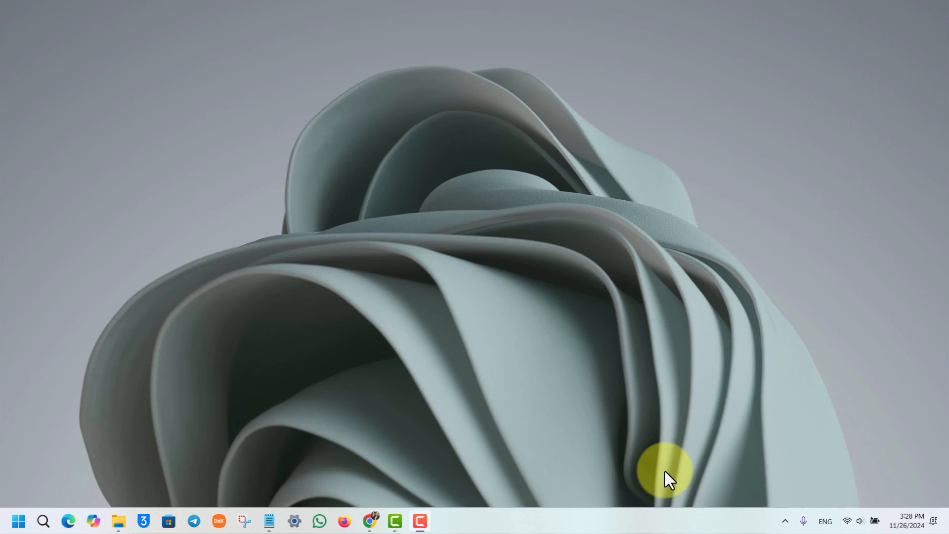
{"action": "mouse_move", "coordinate": [333, 424]}
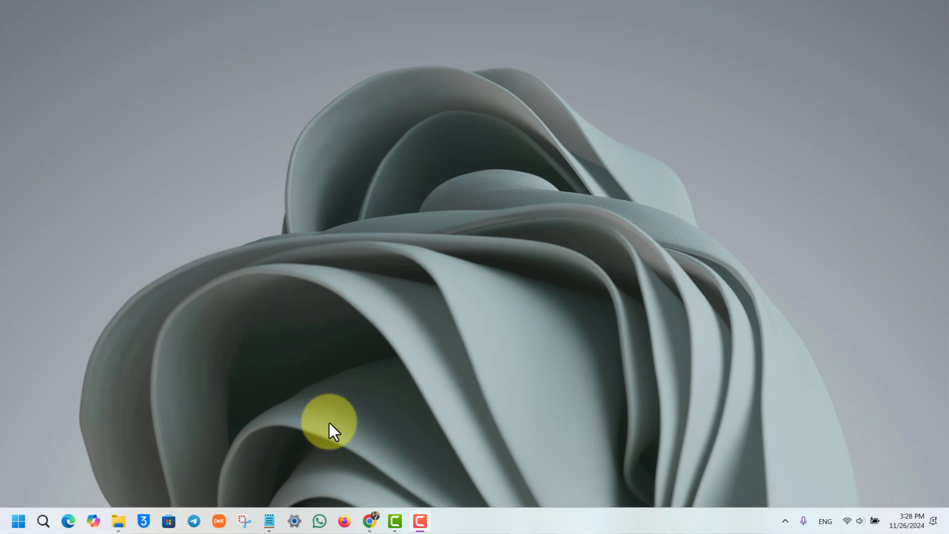
- Launch Settings from the taskbar and go to Network & internet
{"action": "left_click", "coordinate": [294, 521]}
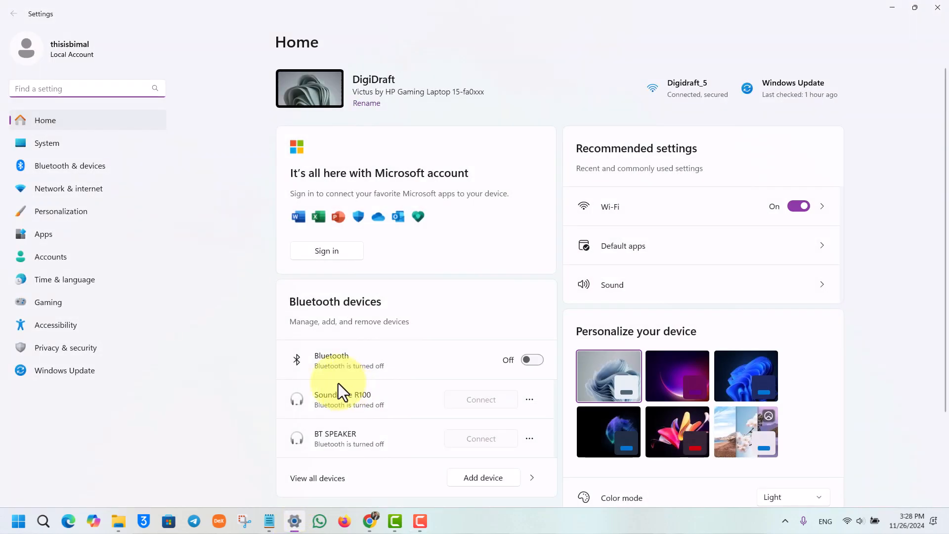
{"action": "mouse_move", "coordinate": [68, 188]}
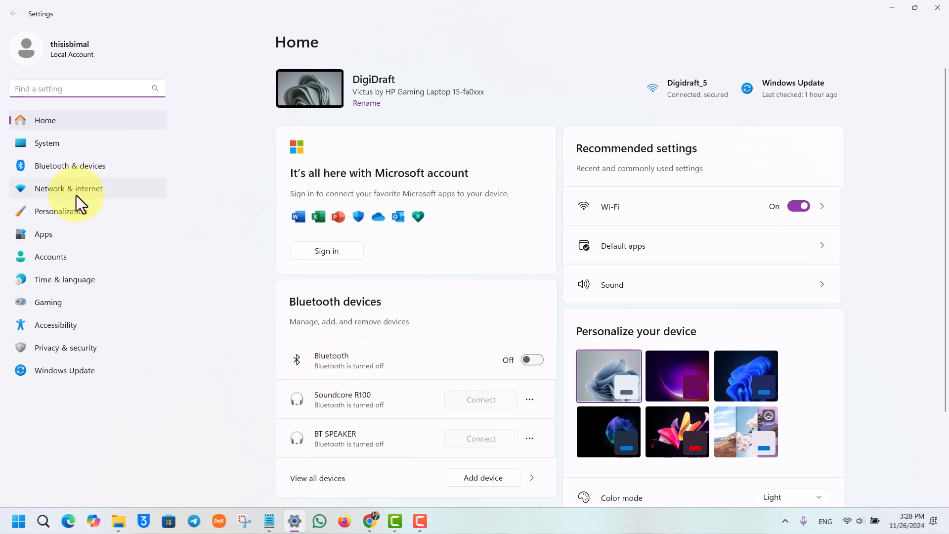
{"action": "left_click", "coordinate": [68, 188]}
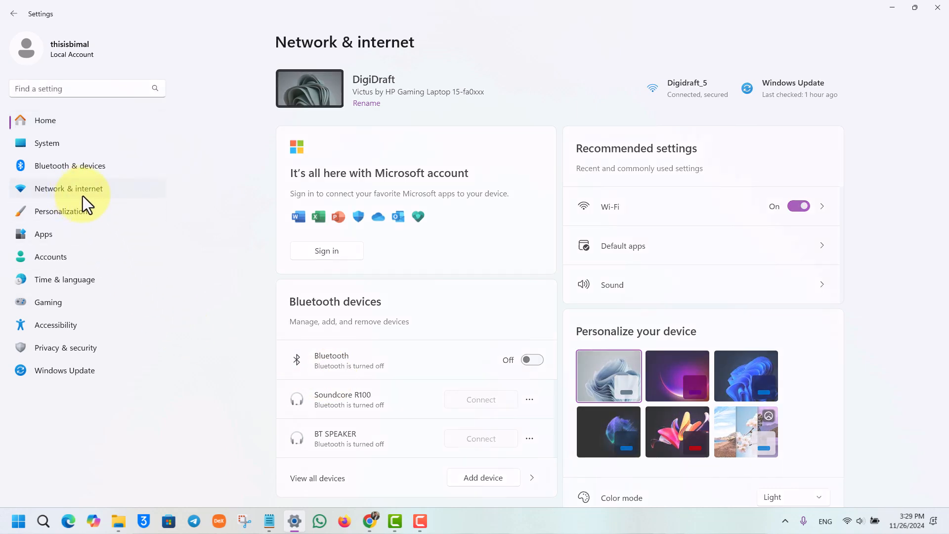
- Go to the Wi-Fi page showing the connected Digidraft_5 network
{"action": "left_click", "coordinate": [68, 188]}
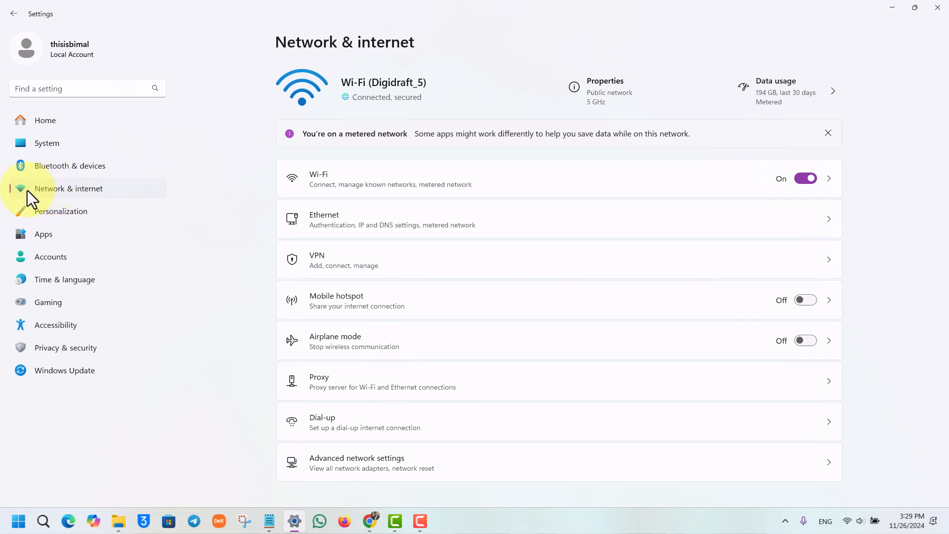
{"action": "mouse_move", "coordinate": [402, 172]}
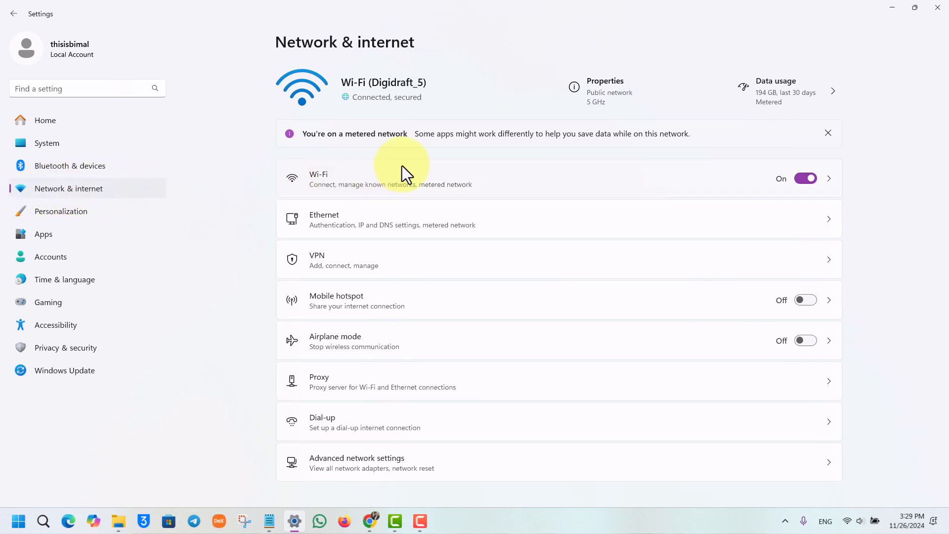
{"action": "mouse_move", "coordinate": [393, 195]}
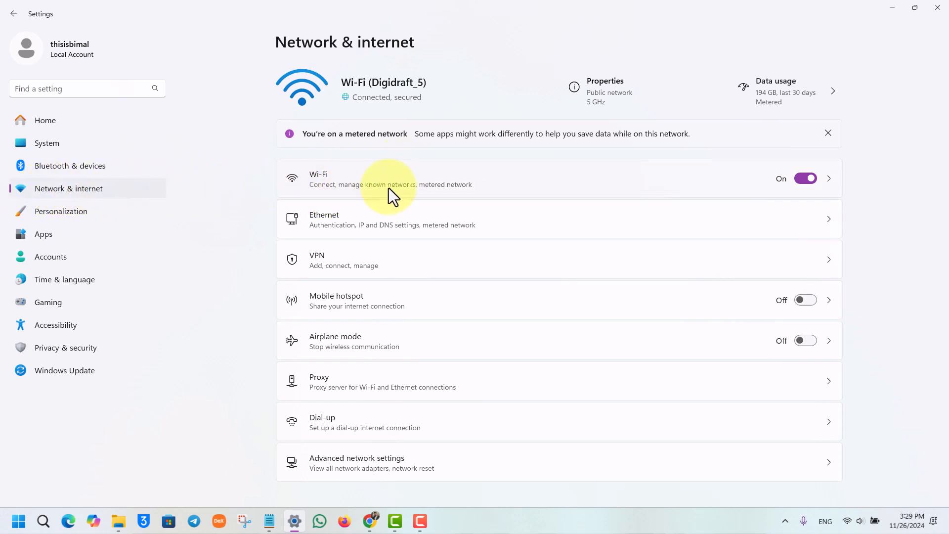
{"action": "left_click", "coordinate": [388, 178]}
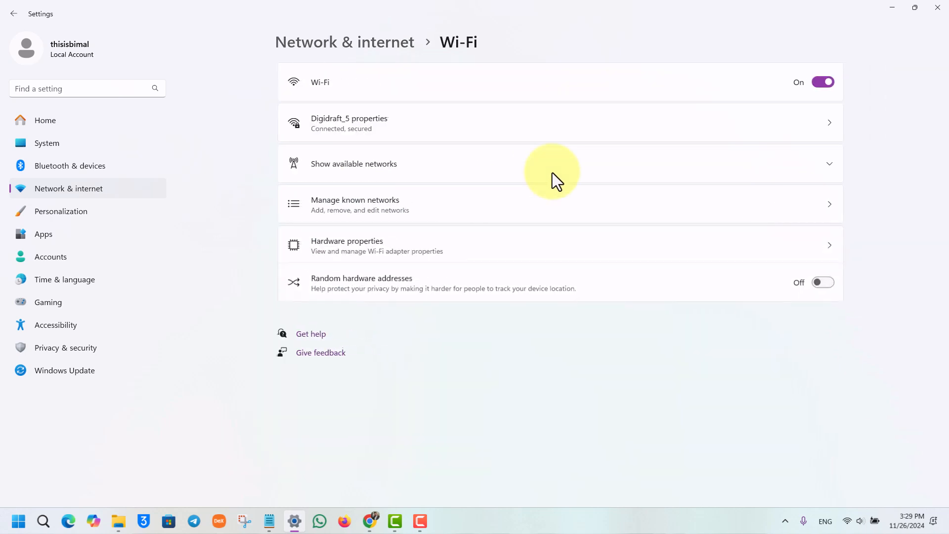
{"action": "mouse_move", "coordinate": [433, 143]}
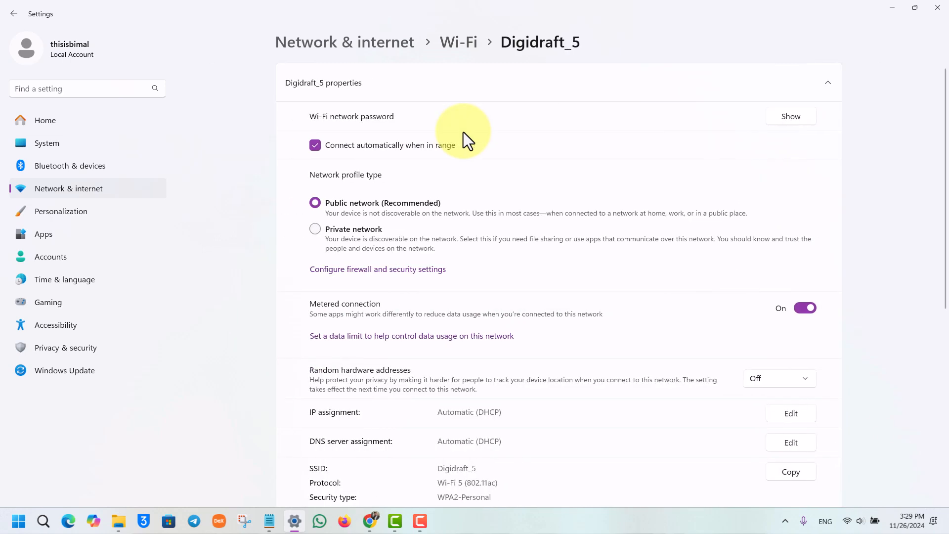
{"action": "mouse_move", "coordinate": [330, 317]}
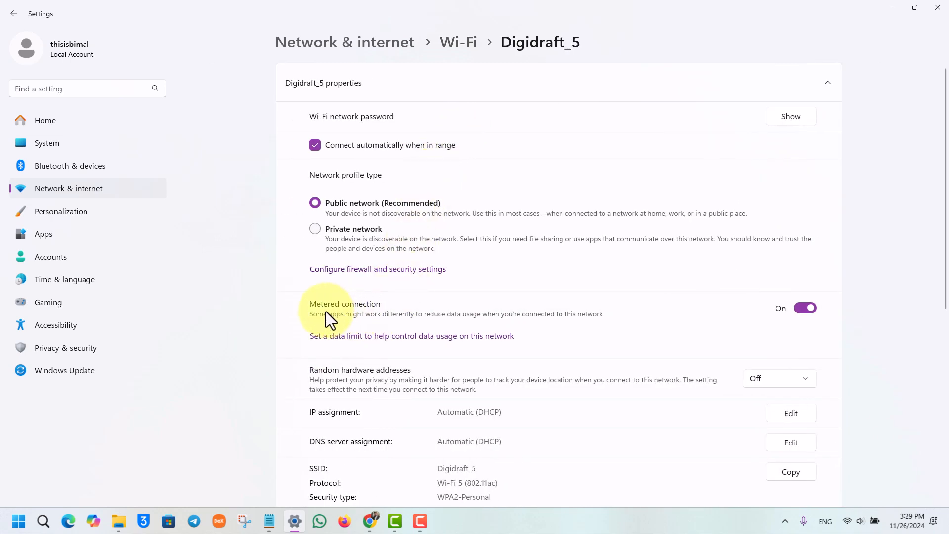
{"action": "mouse_move", "coordinate": [388, 320]}
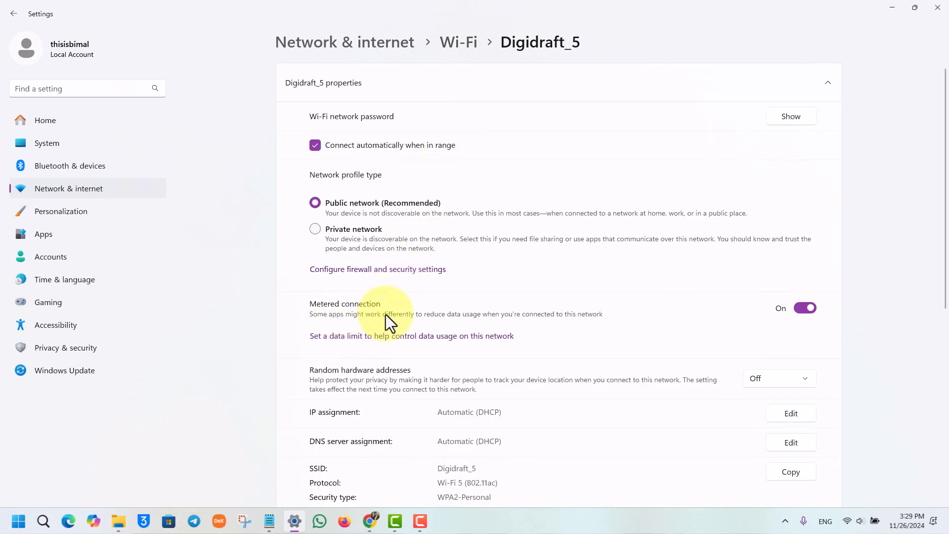
- Switch the Metered connection toggle to Off for Digidraft_5
{"action": "left_click", "coordinate": [805, 307]}
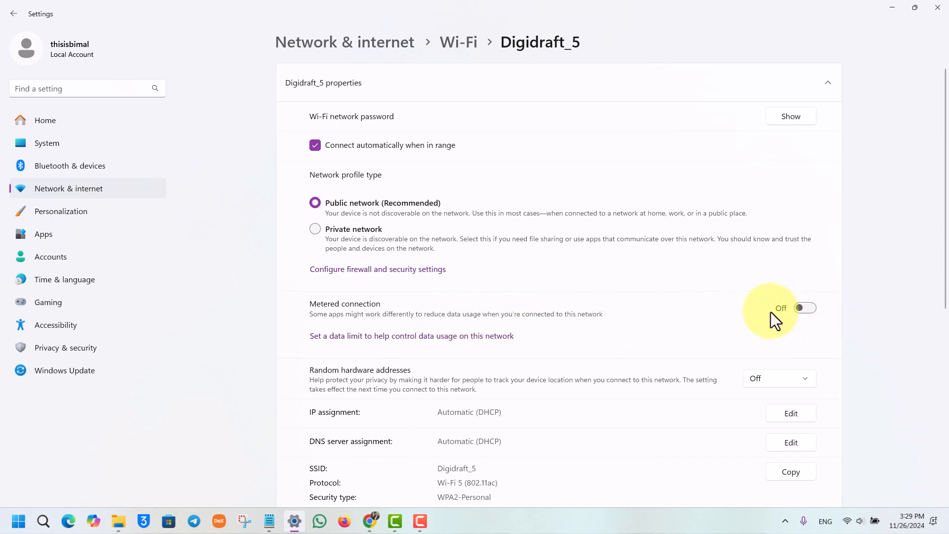
{"action": "mouse_move", "coordinate": [769, 325]}
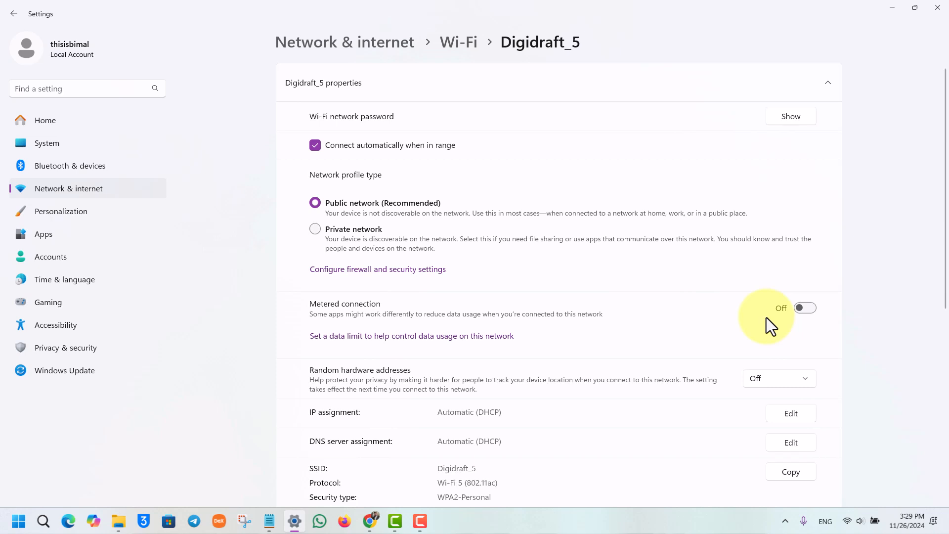
{"action": "mouse_move", "coordinate": [910, 47]}
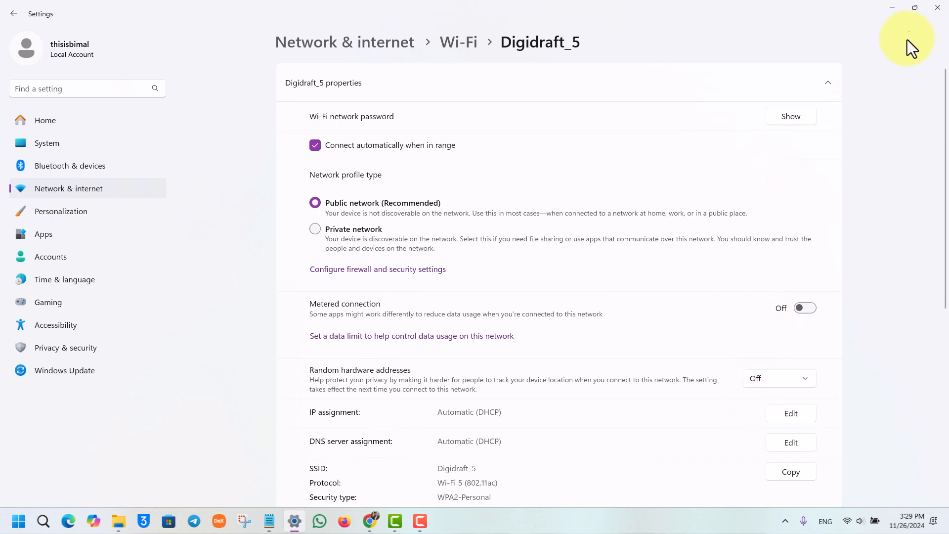
{"action": "mouse_move", "coordinate": [875, 23]}
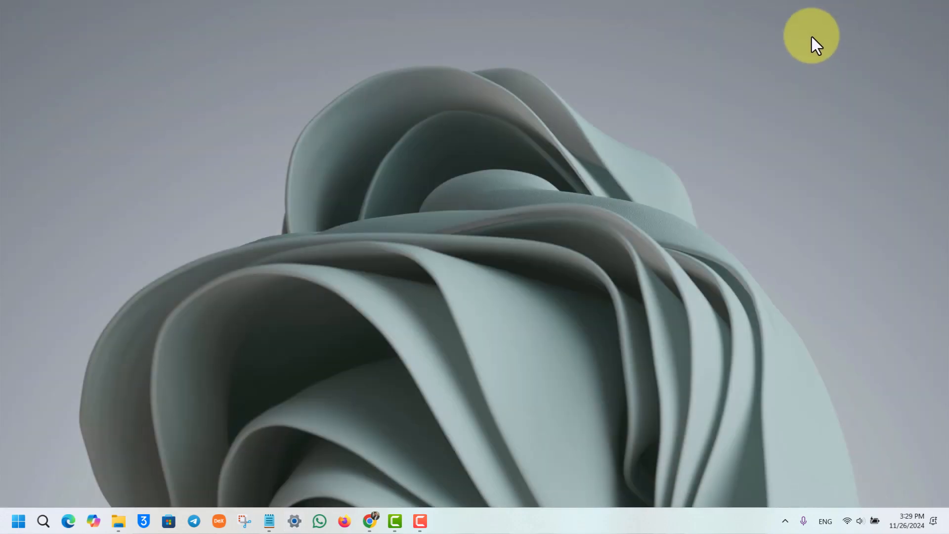
{"action": "mouse_move", "coordinate": [921, 28]}
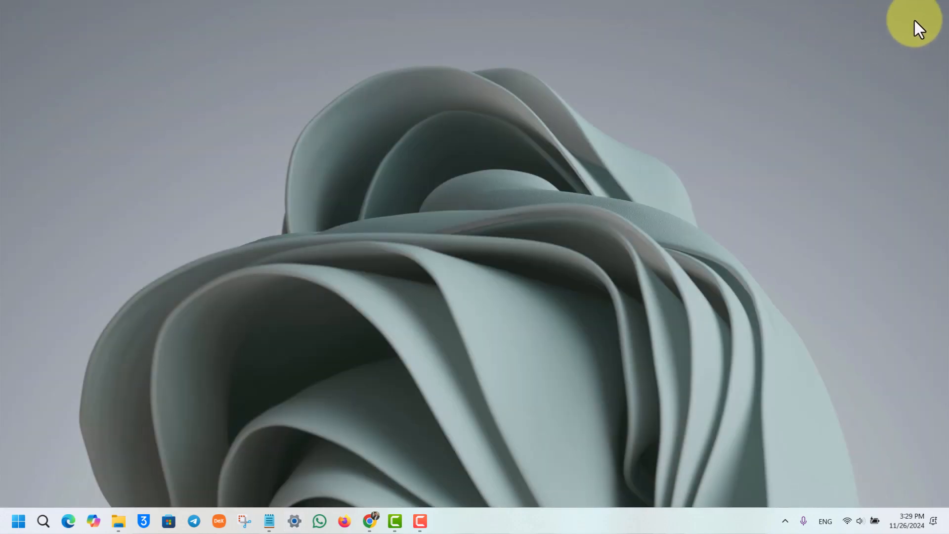
{"action": "mouse_move", "coordinate": [859, 60]}
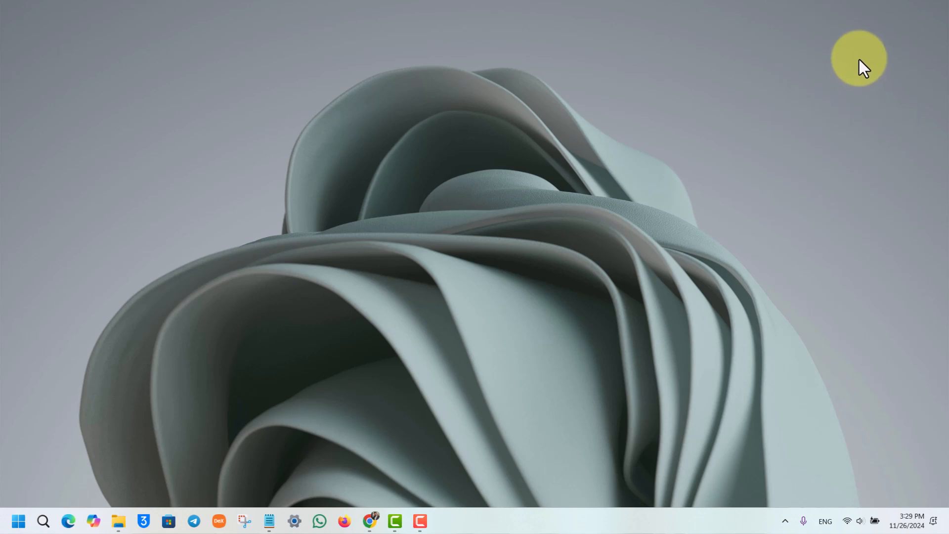
{"action": "mouse_move", "coordinate": [911, 251]}
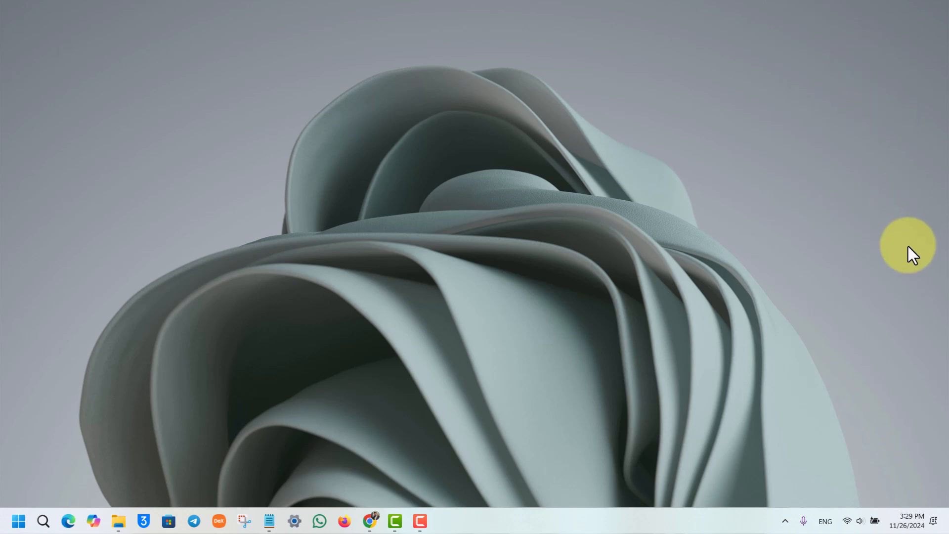